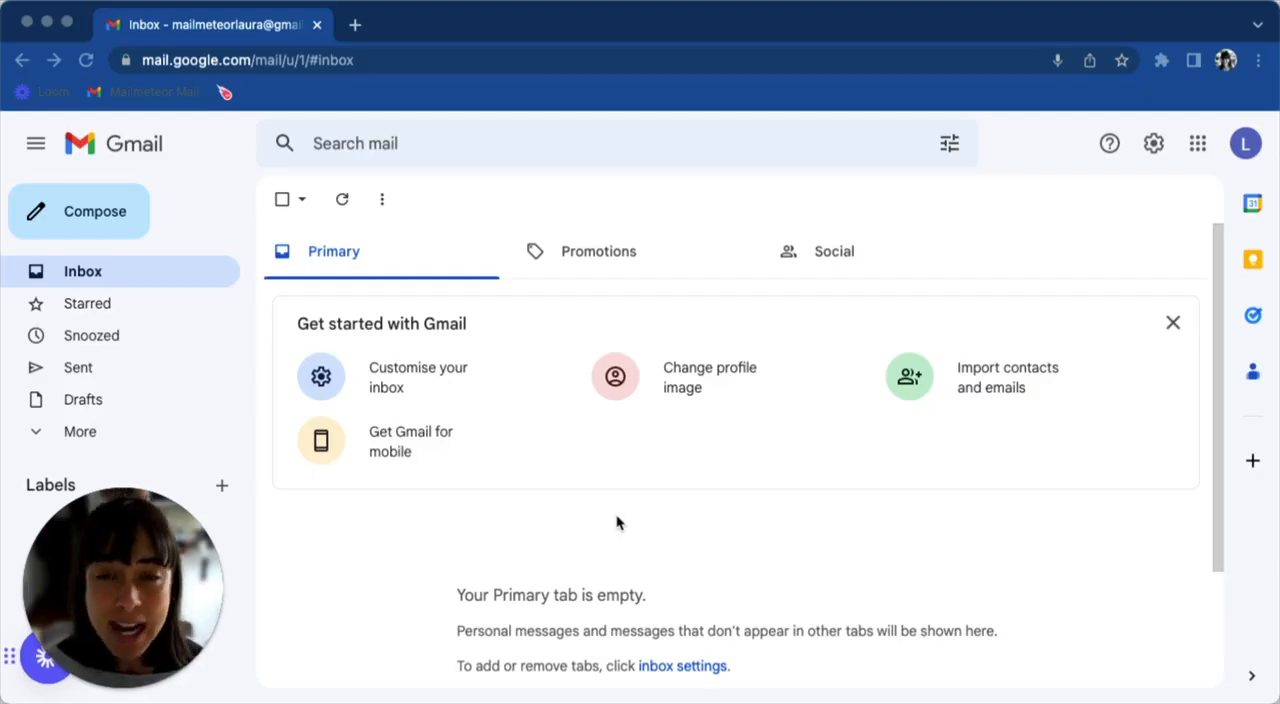
mouse_move(622, 517)
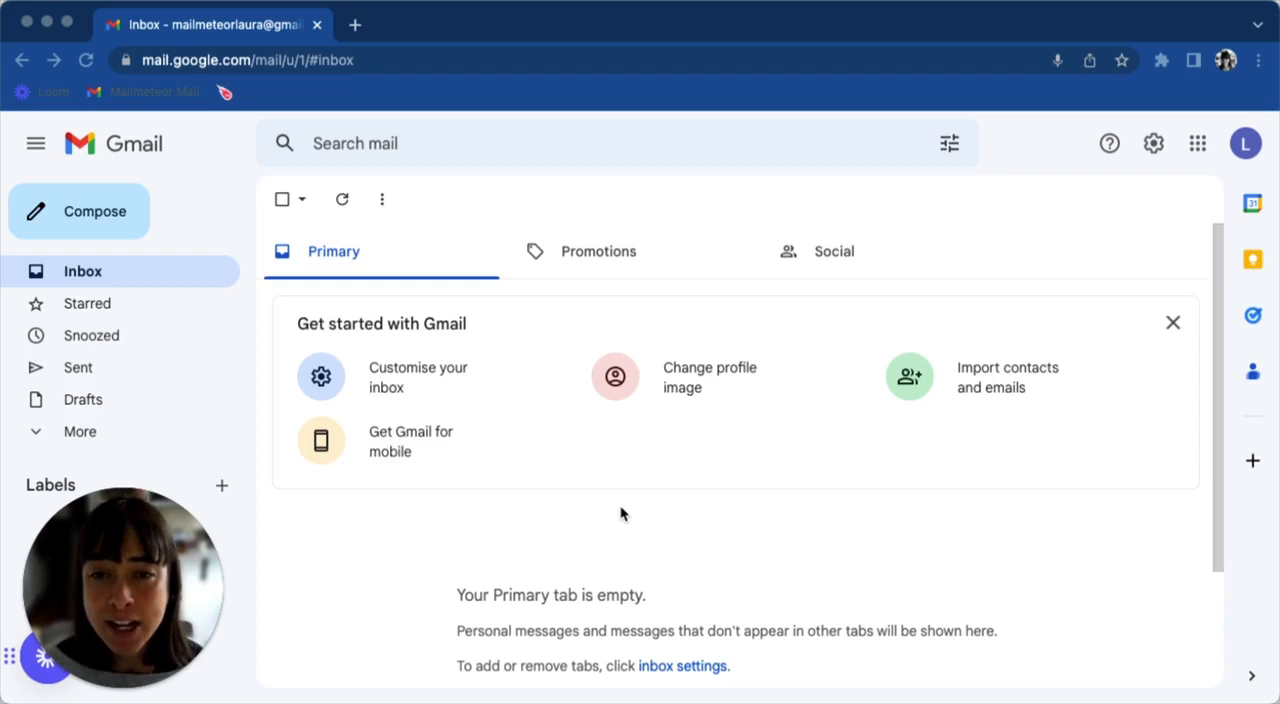
mouse_move(1246, 143)
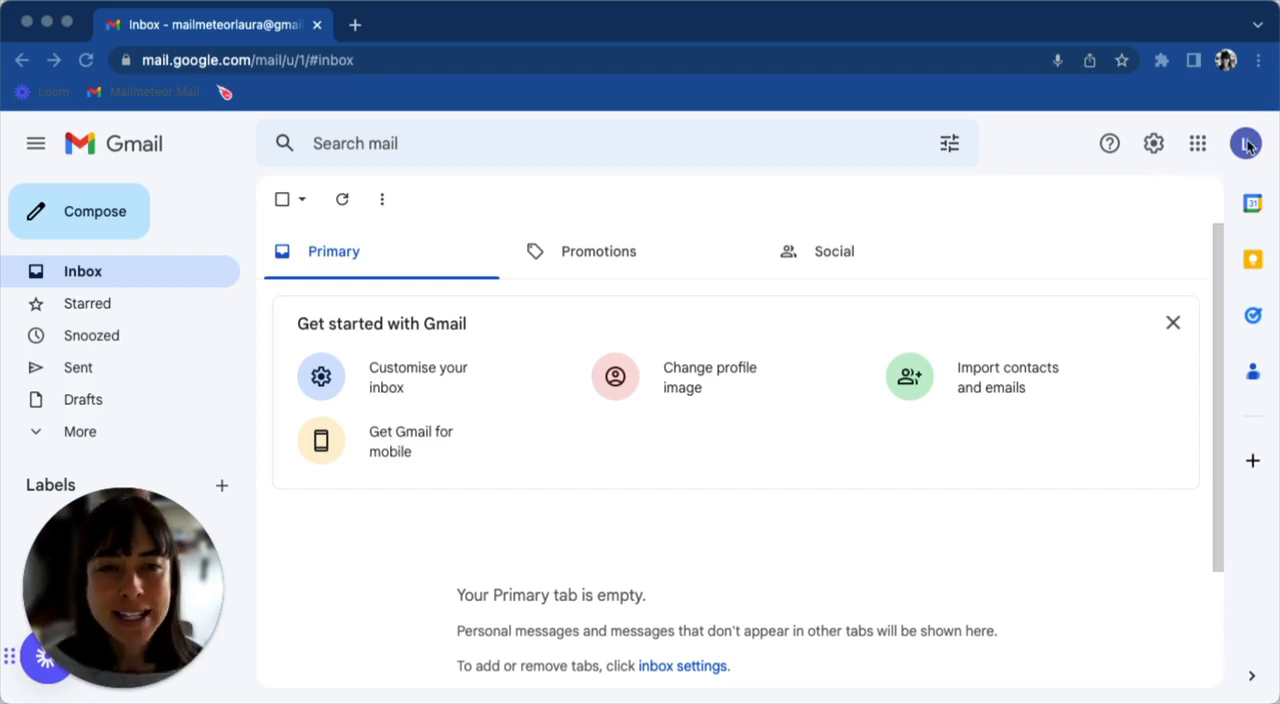
mouse_move(1245, 143)
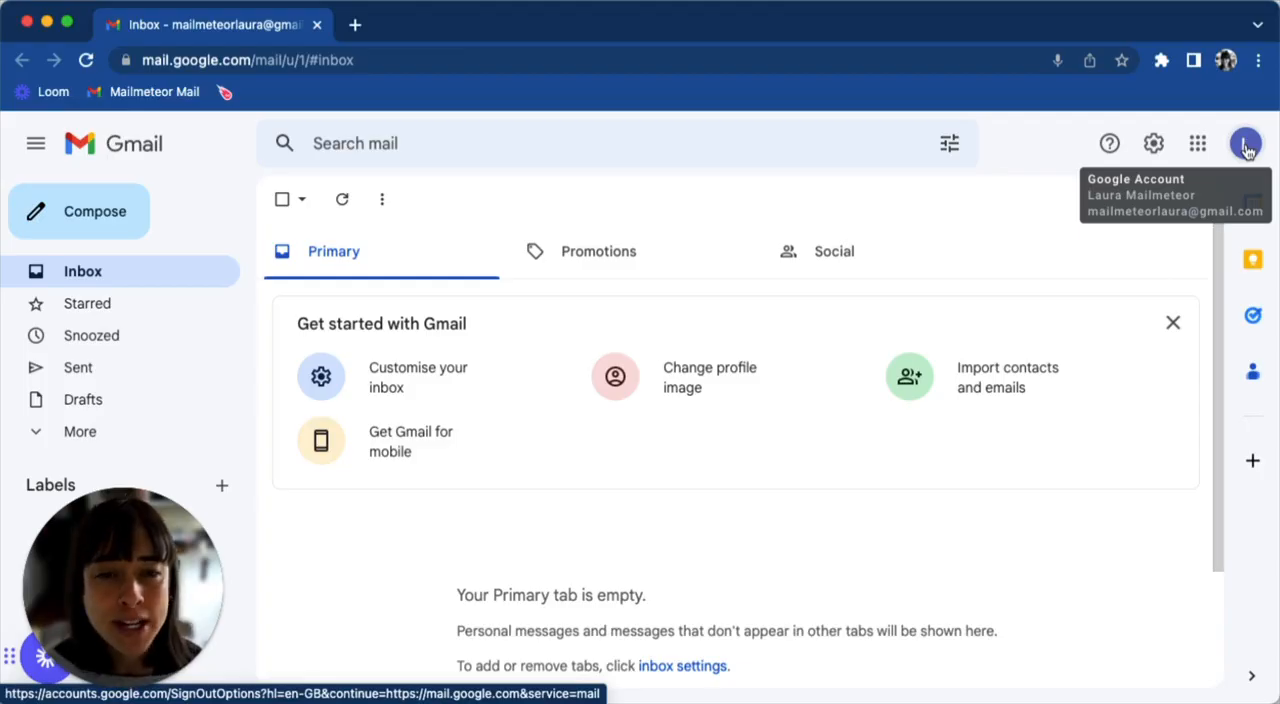
- Show the signed-in accounts, revealing the work account marked as Default
left_click(1246, 143)
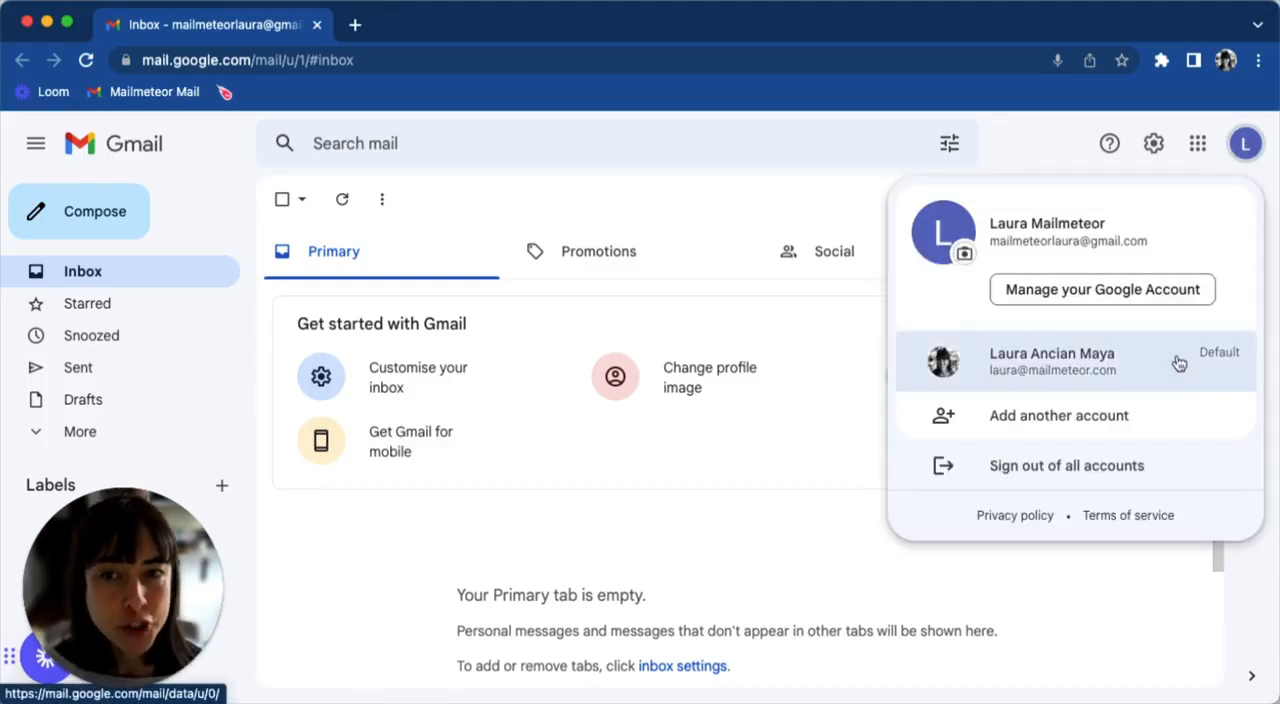
mouse_move(1170, 392)
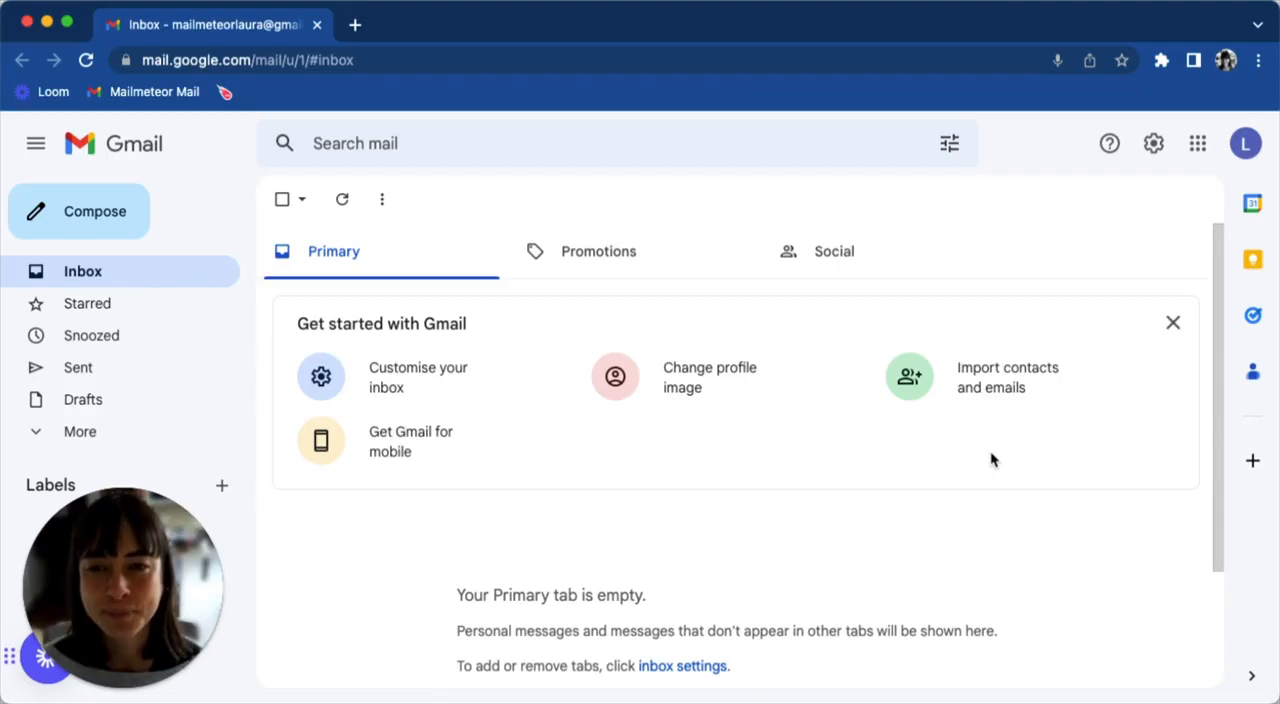
mouse_move(1034, 446)
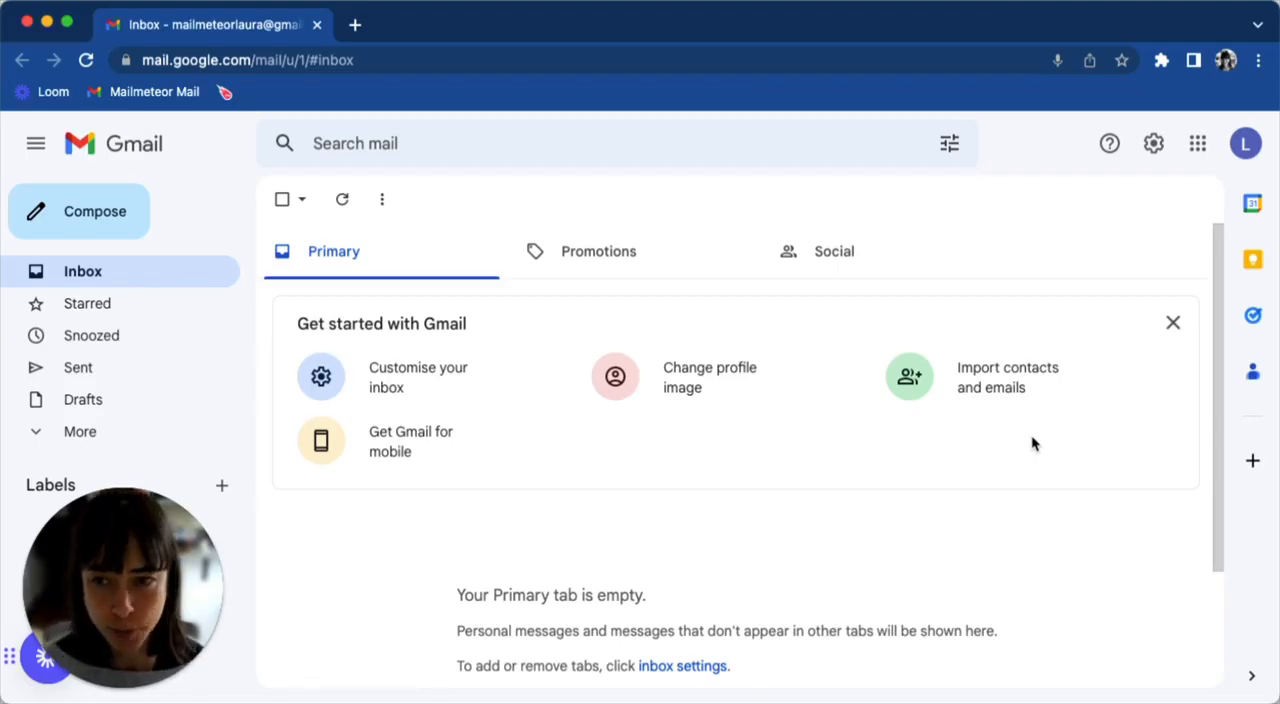
mouse_move(1163, 228)
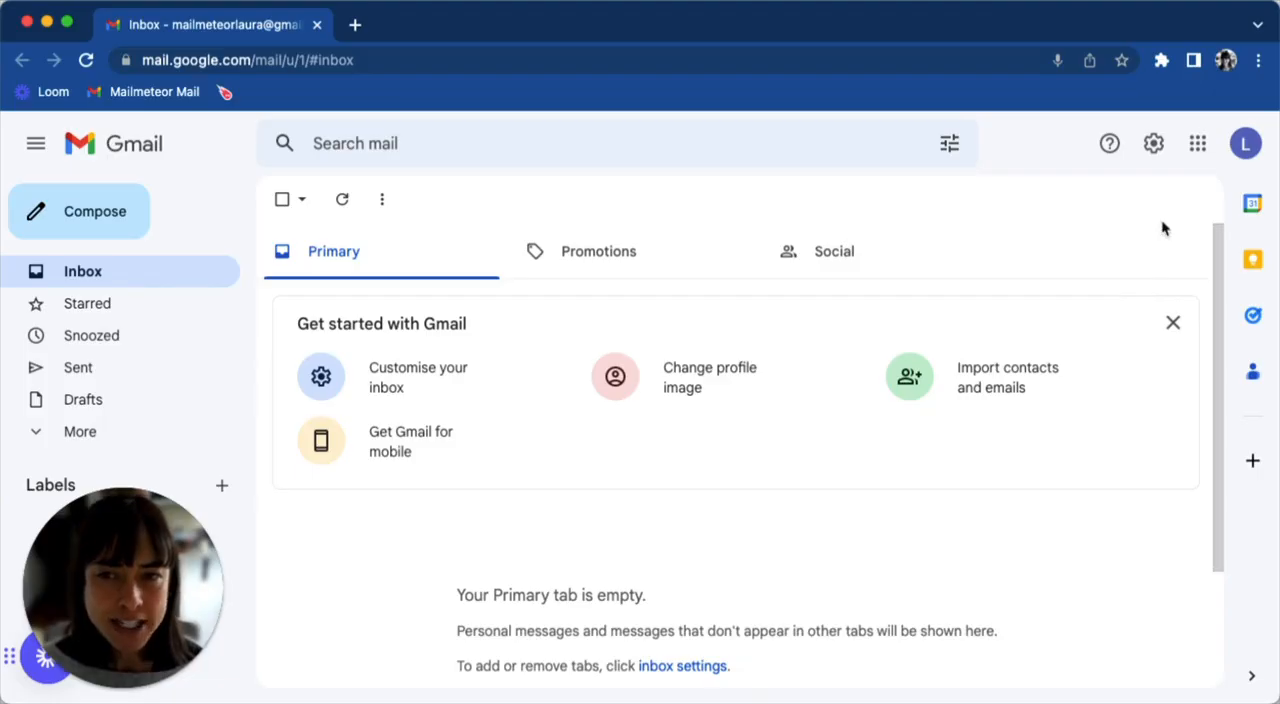
- Sign out of all accounts so Google's chooser lists both as signed out
left_click(1245, 143)
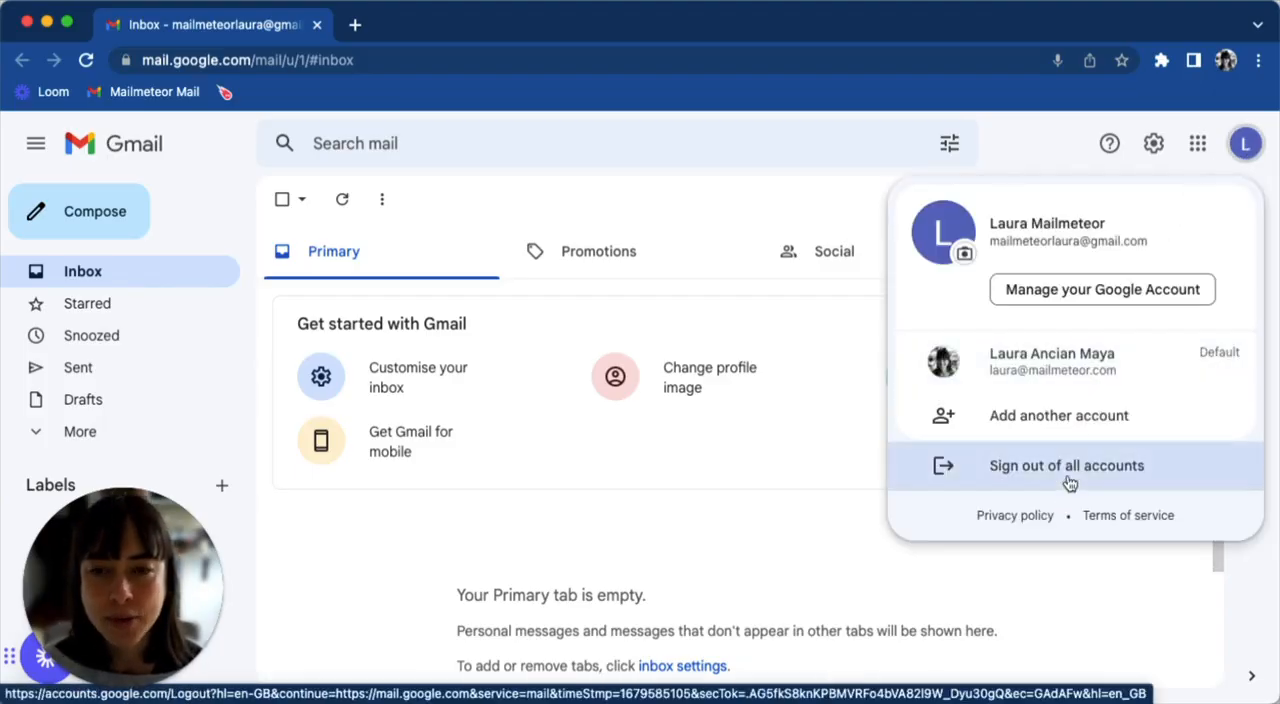
left_click(1066, 465)
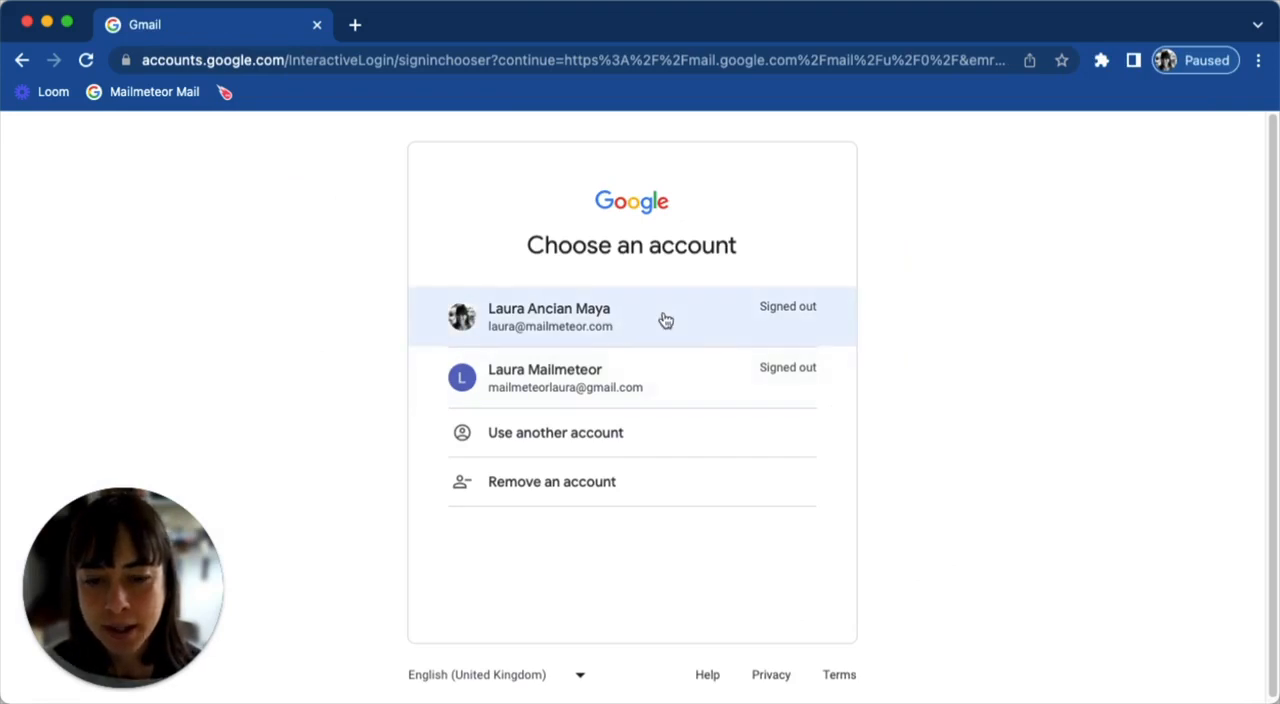
left_click(548, 317)
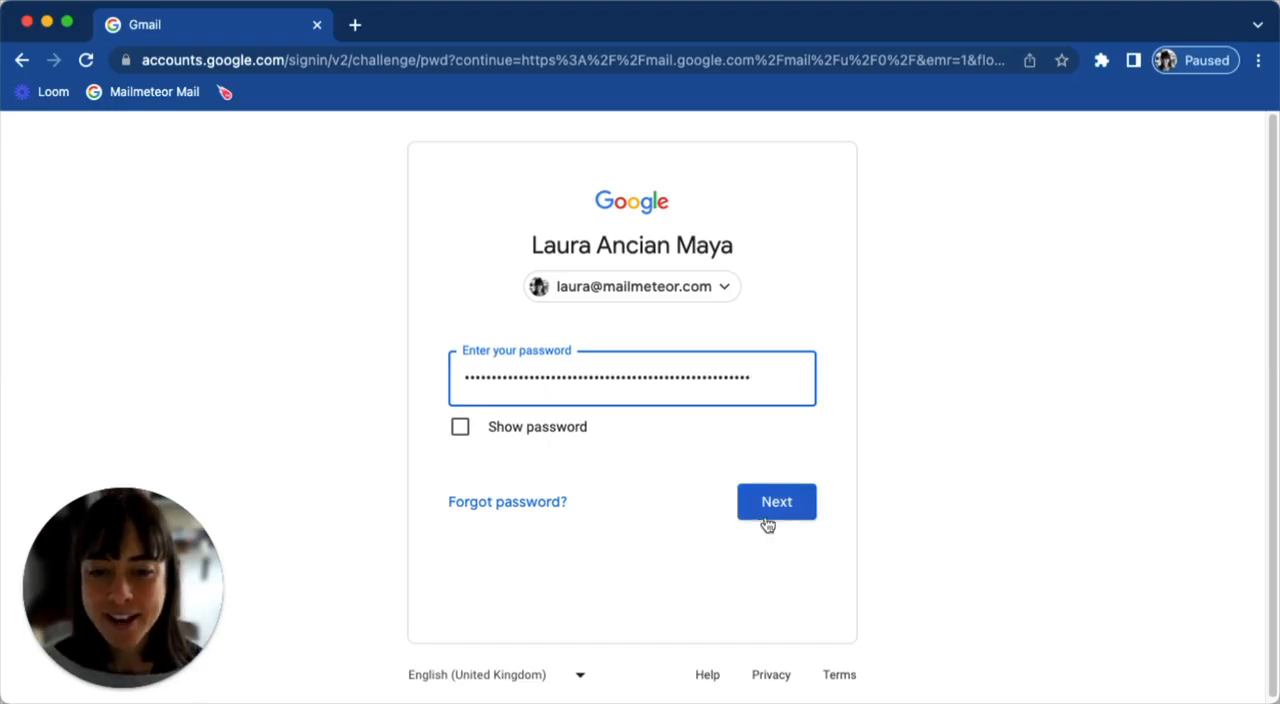
left_click(776, 501)
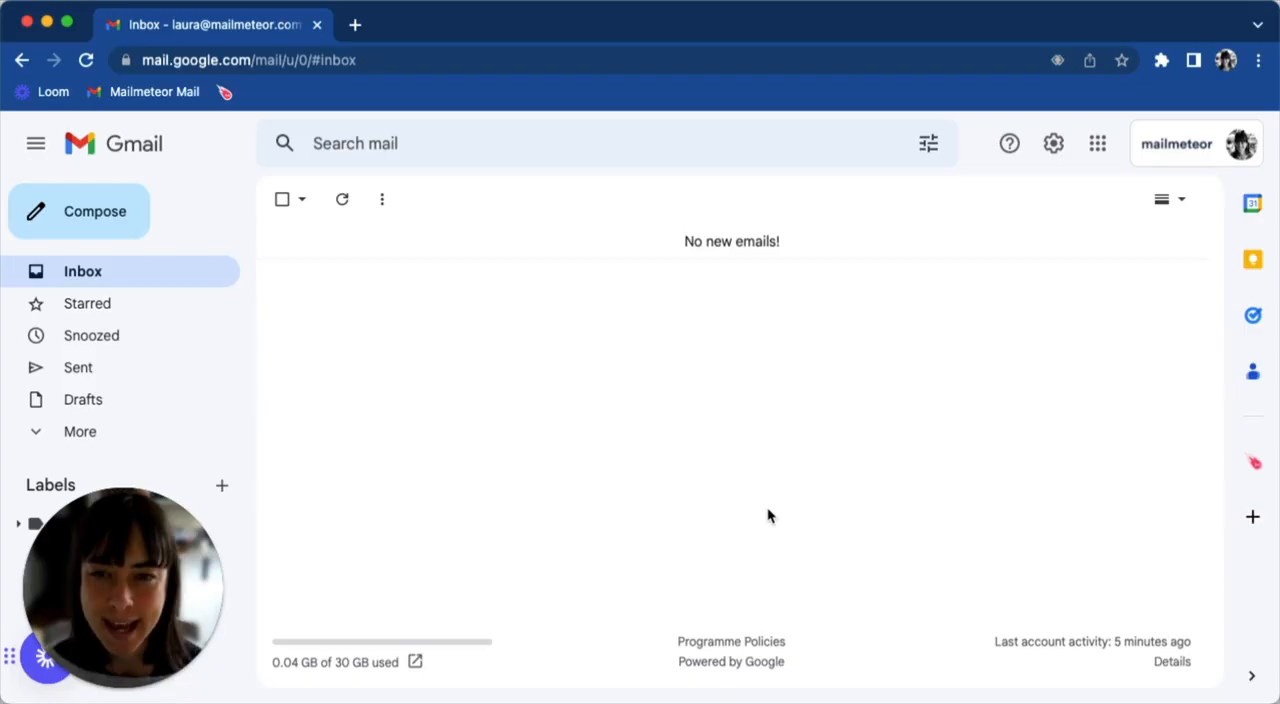
mouse_move(735, 360)
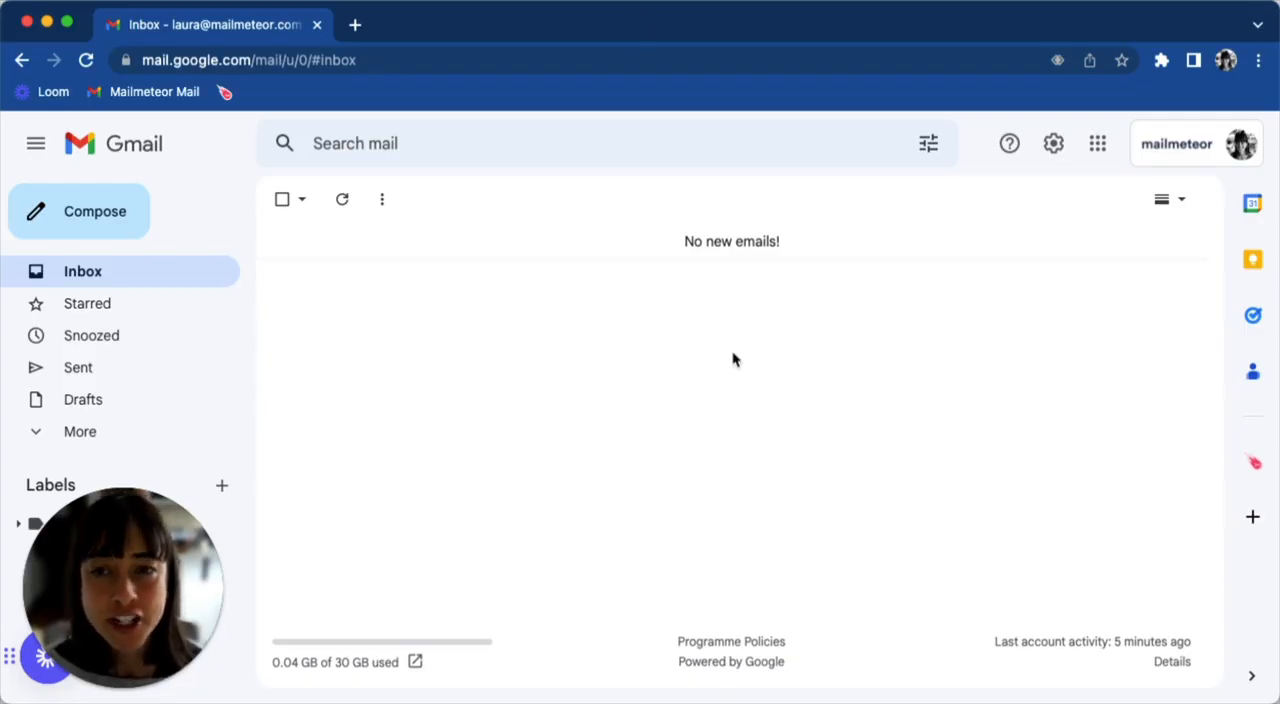
mouse_move(780, 343)
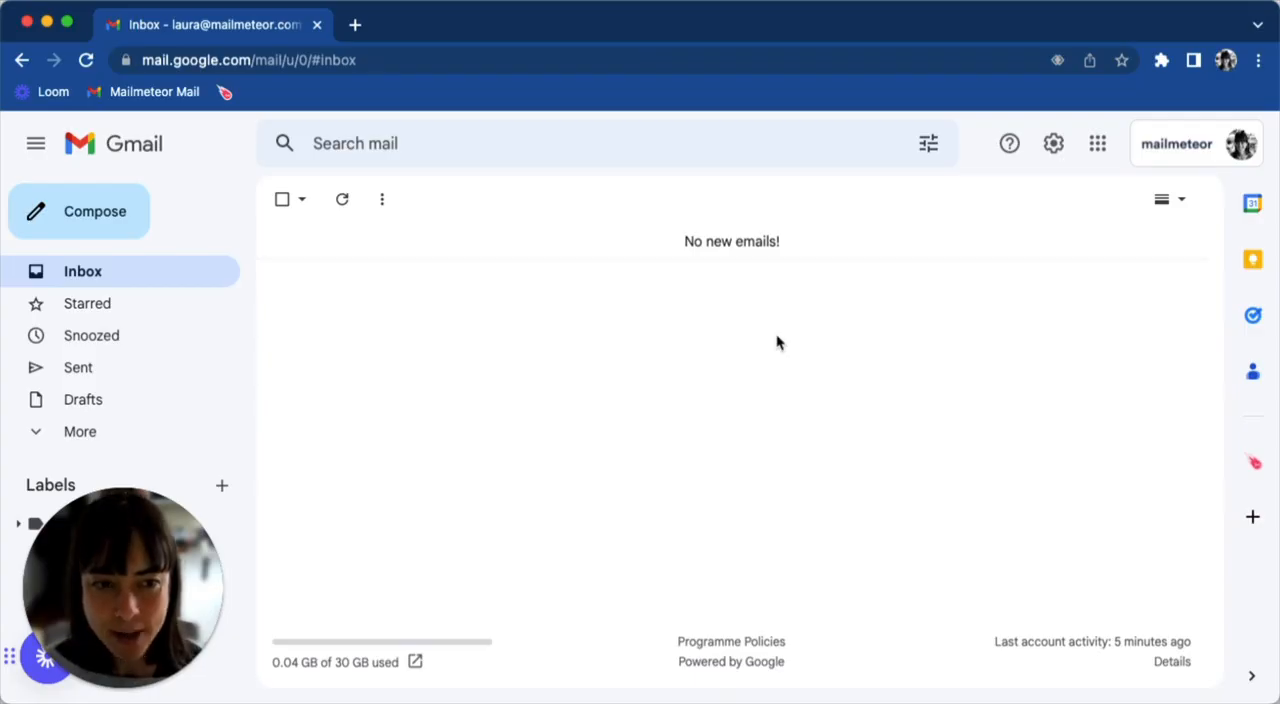
mouse_move(1133, 257)
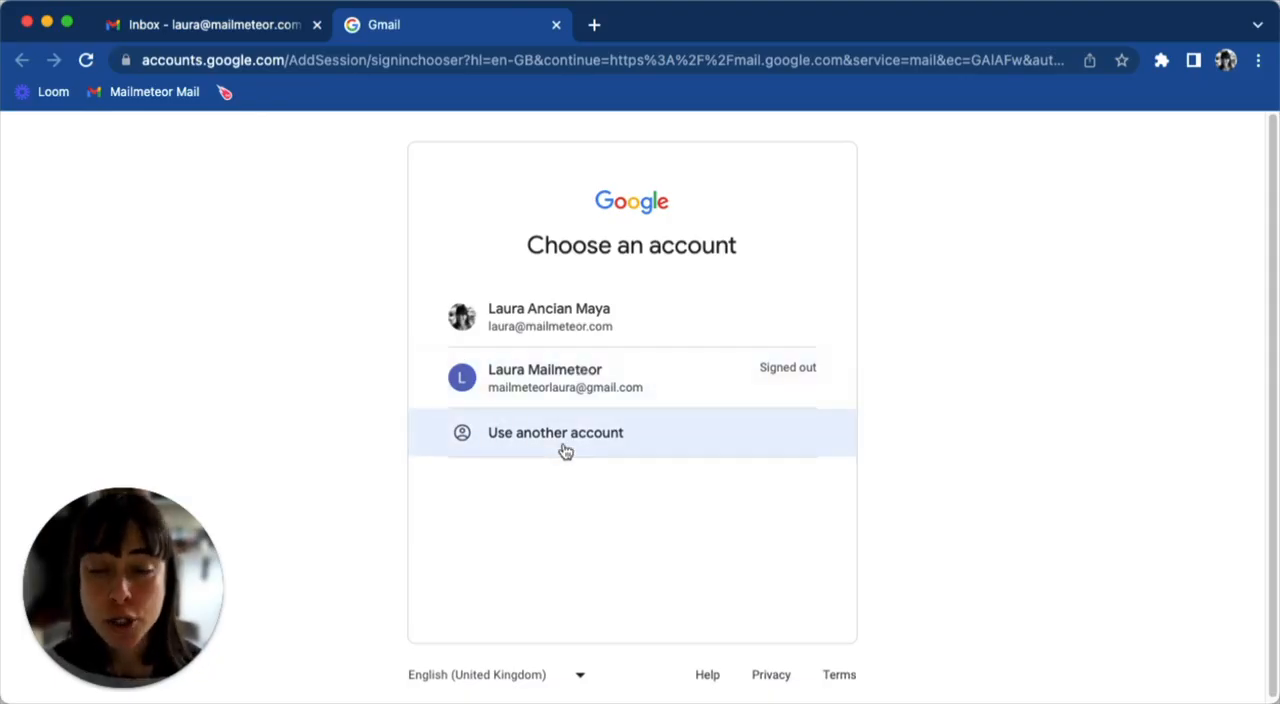
- Sign the personal gmail.com account back in as secondary, declining the new Chrome profile offer
left_click(565, 378)
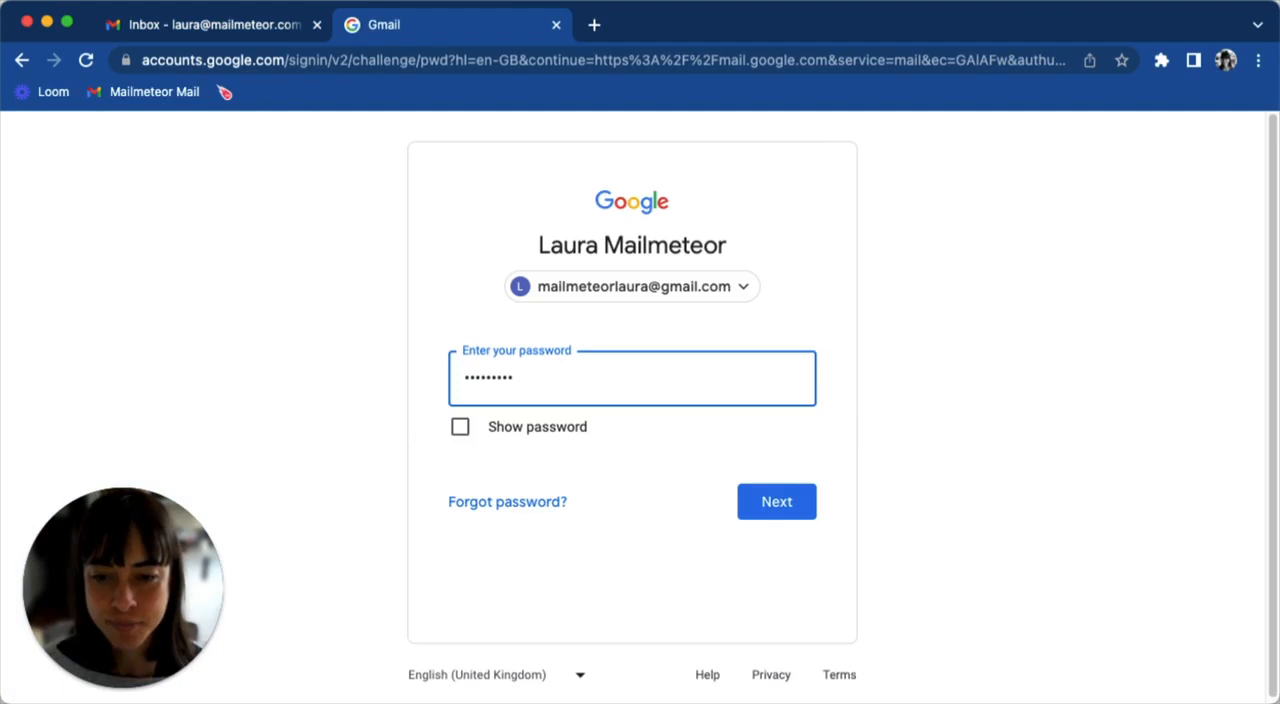
mouse_move(777, 501)
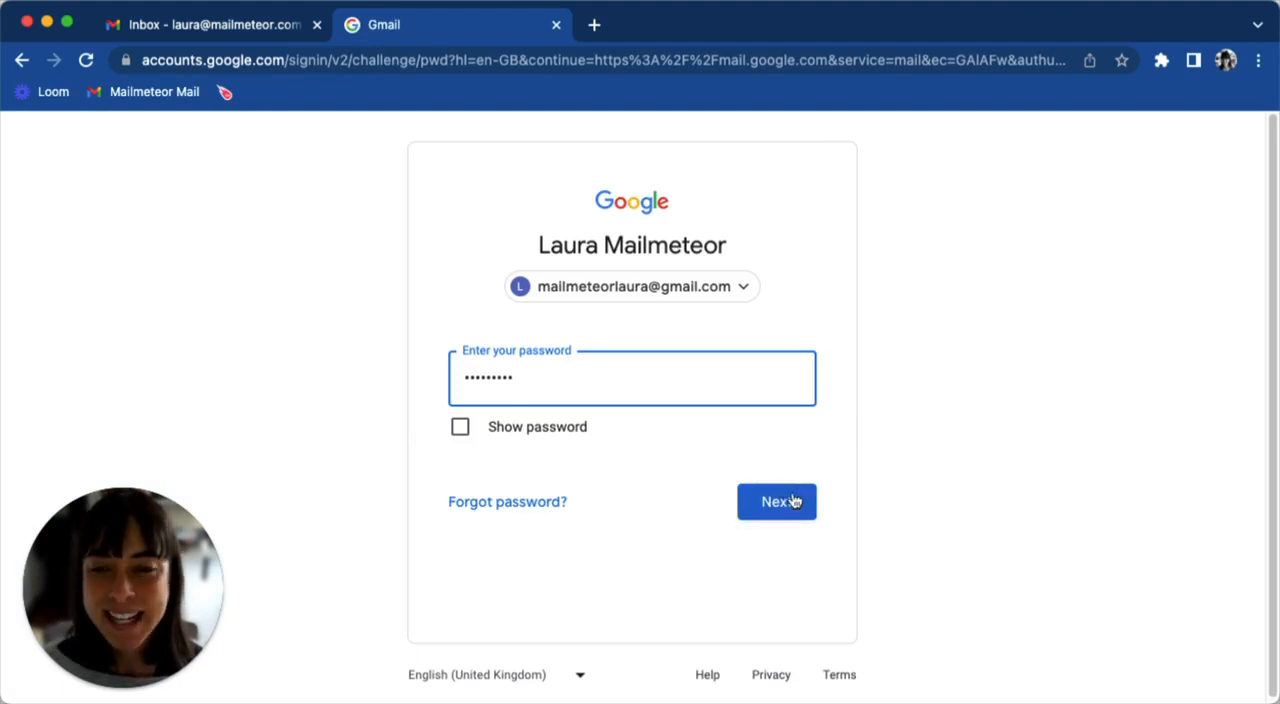
left_click(776, 501)
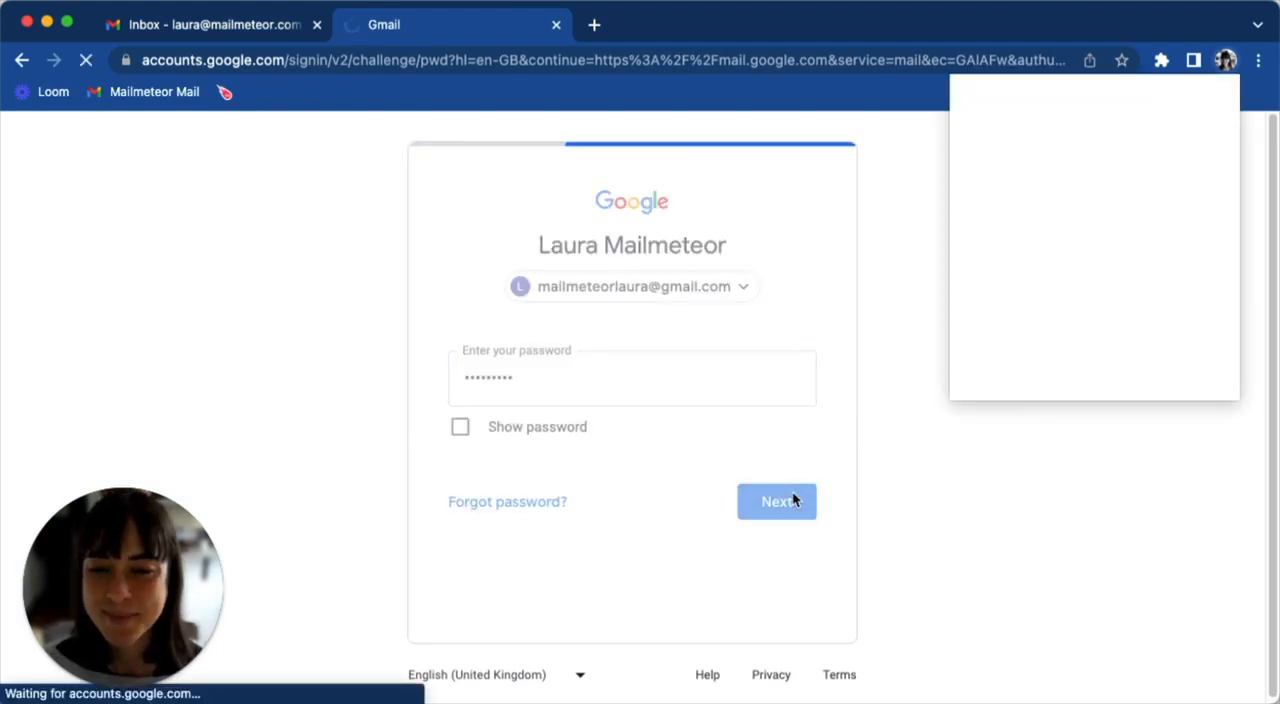
left_click(777, 501)
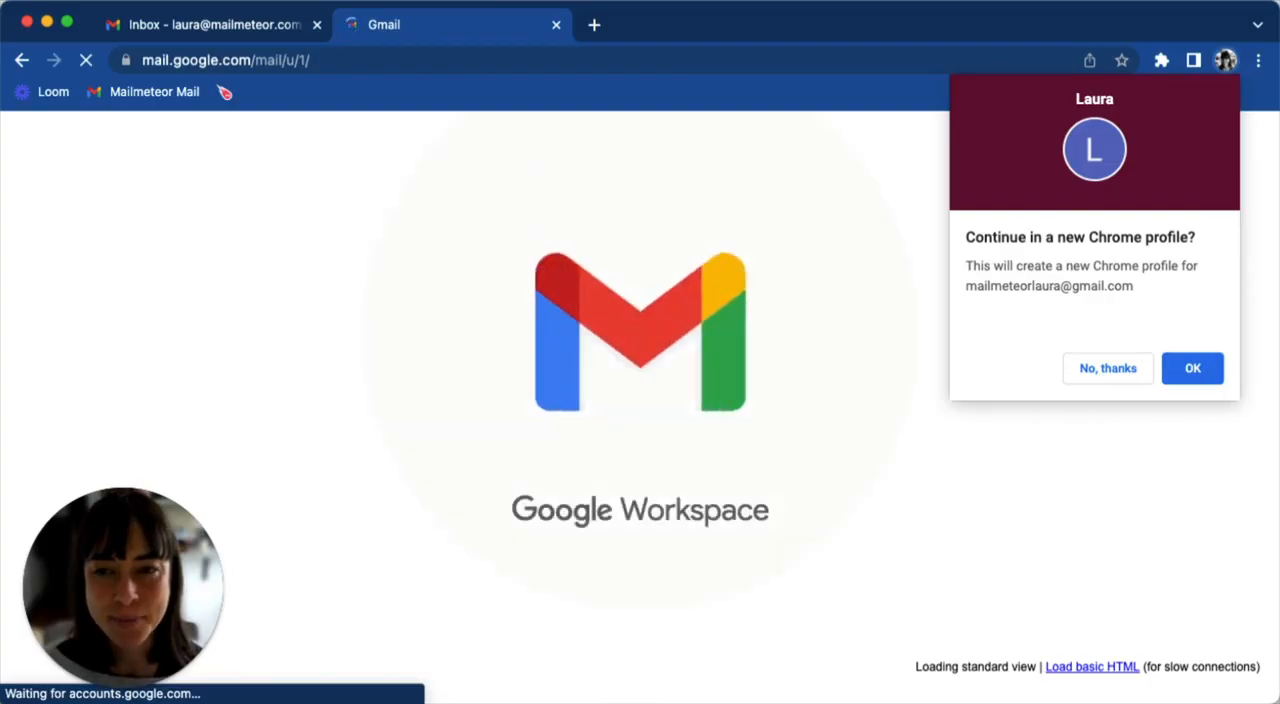
left_click(1107, 368)
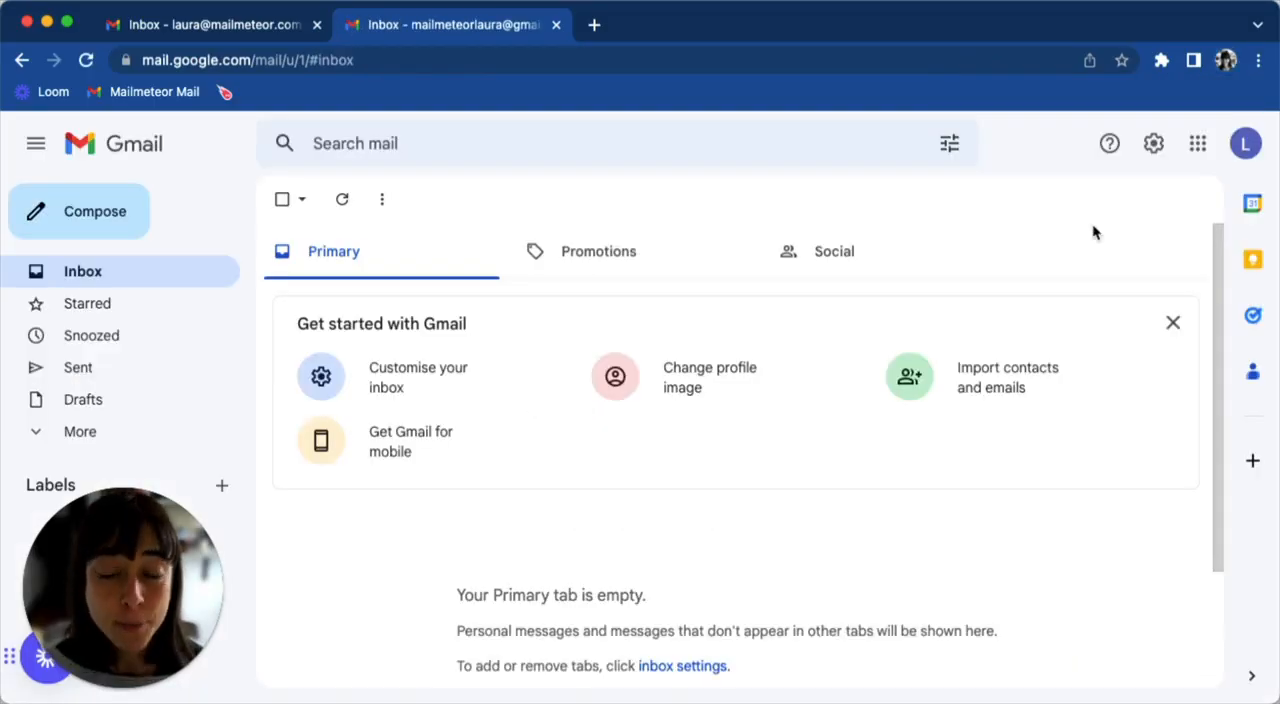